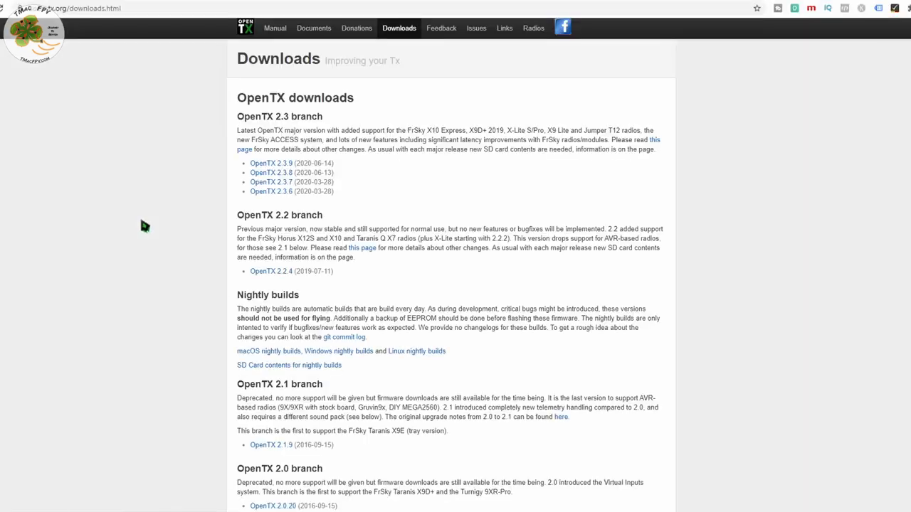
{"action": "mouse_move", "coordinate": [330, 230]}
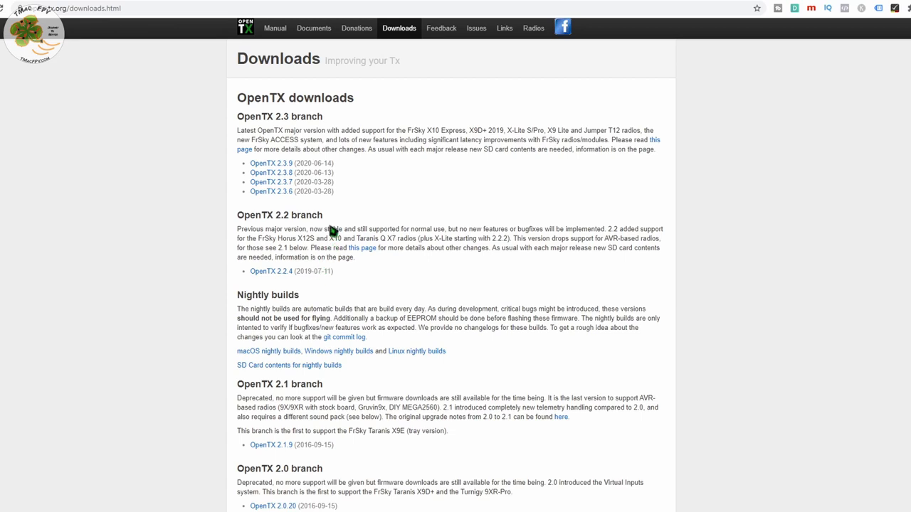
Step: Arrange the USB Drive (E:) window beside the D:\DRONES\Transmitters\OpenTX\TX16S backup window
{"action": "left_click", "coordinate": [270, 163]}
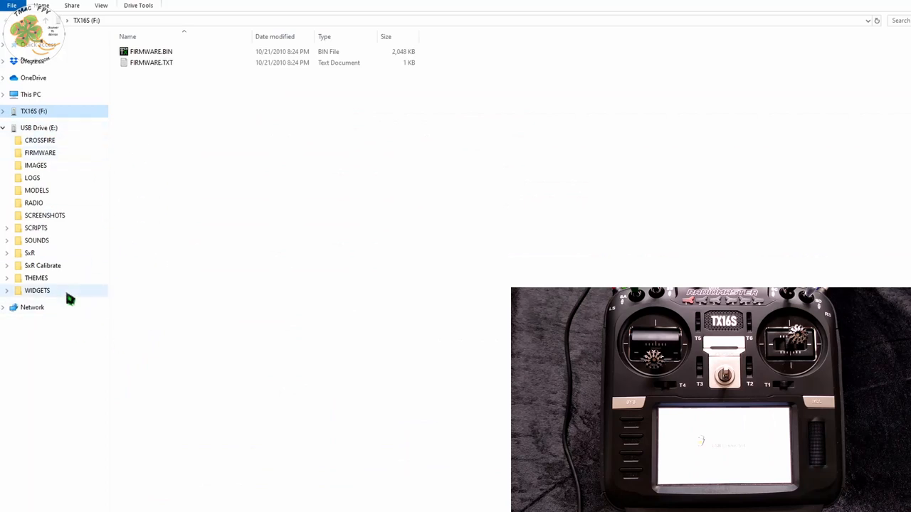
{"action": "mouse_move", "coordinate": [36, 202]}
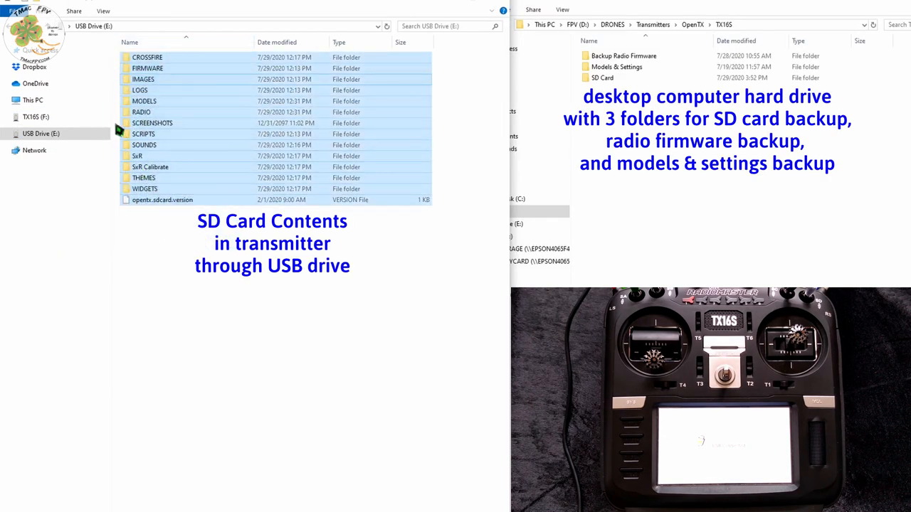
{"action": "left_click", "coordinate": [40, 134]}
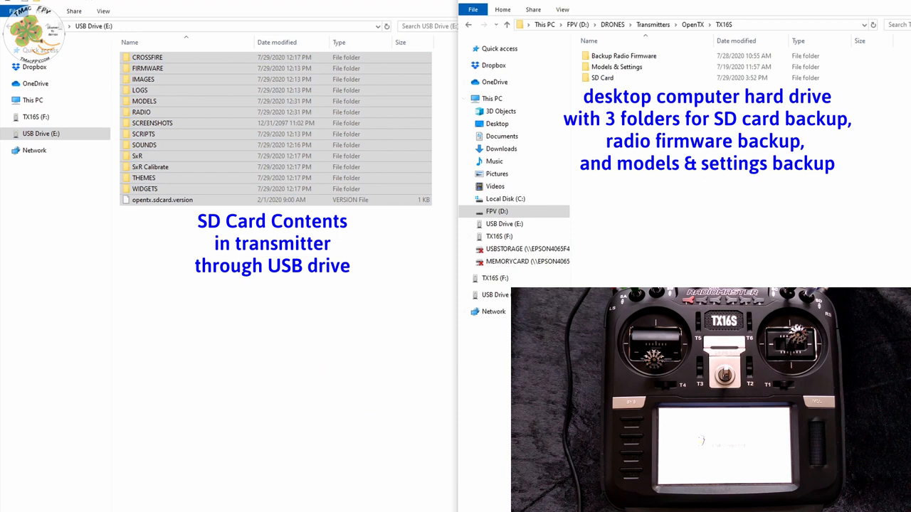
{"action": "mouse_move", "coordinate": [310, 356]}
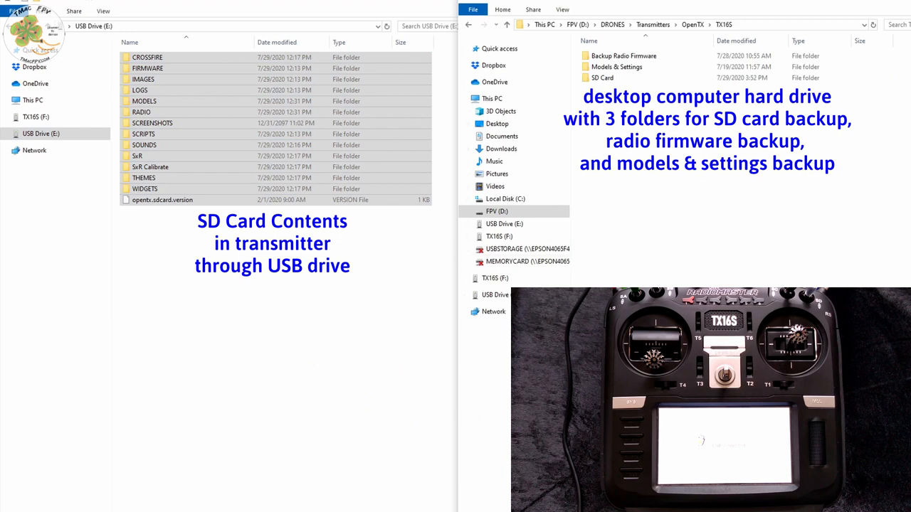
{"action": "mouse_move", "coordinate": [732, 98]}
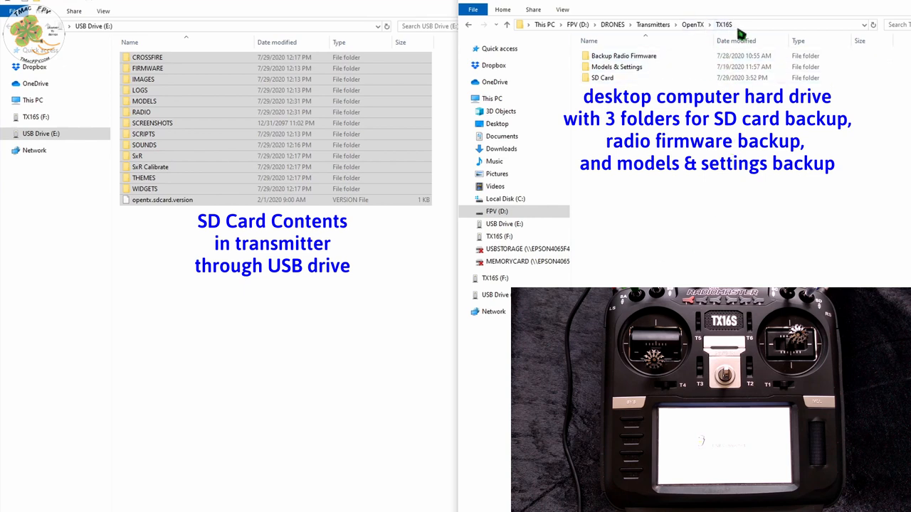
Step: Paste the copied SD card folders and files into the empty SD Card backup folder
{"action": "left_click", "coordinate": [602, 77]}
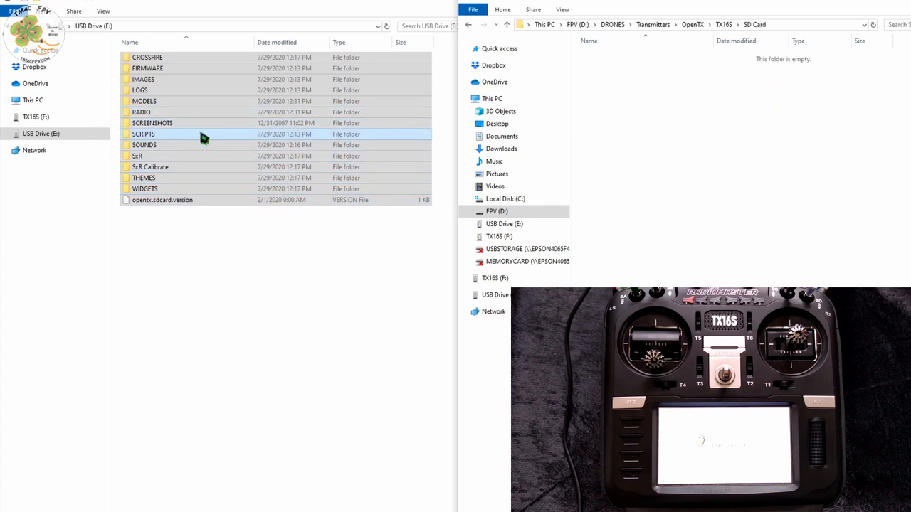
{"action": "right_click", "coordinate": [143, 134]}
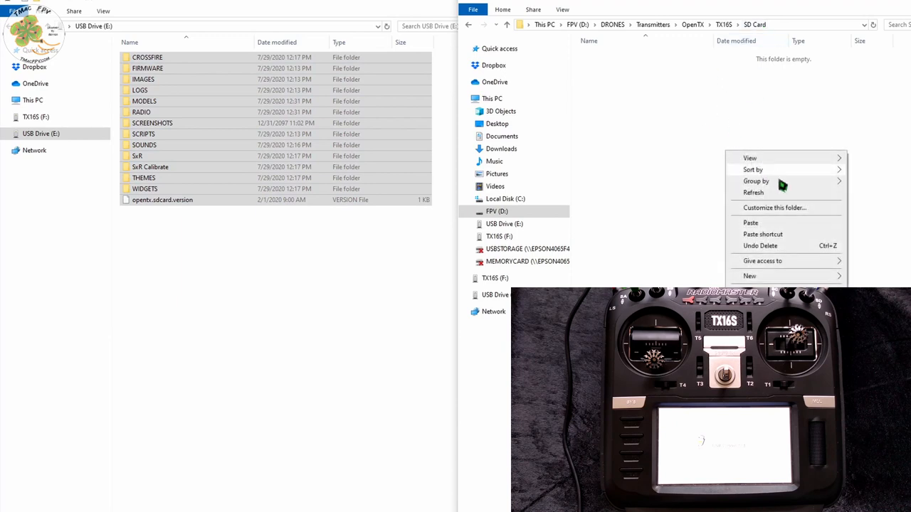
{"action": "left_click", "coordinate": [771, 226]}
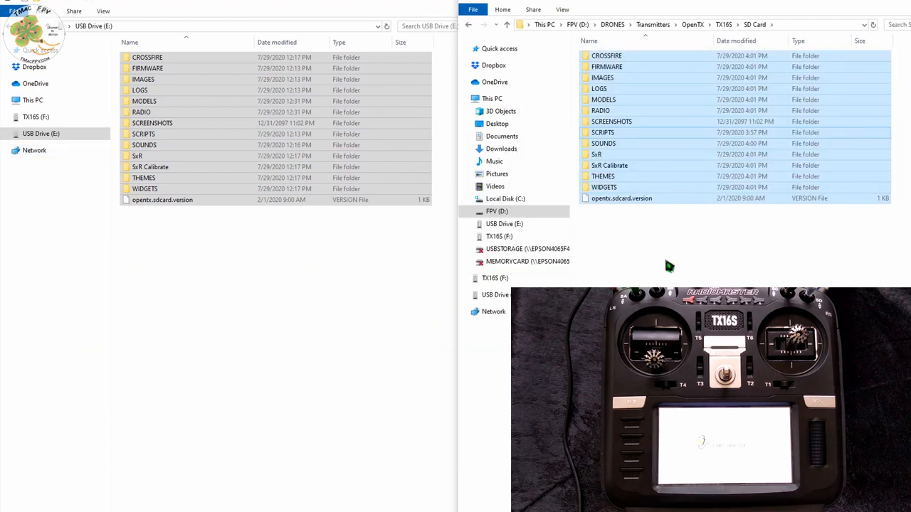
{"action": "mouse_move", "coordinate": [681, 99]}
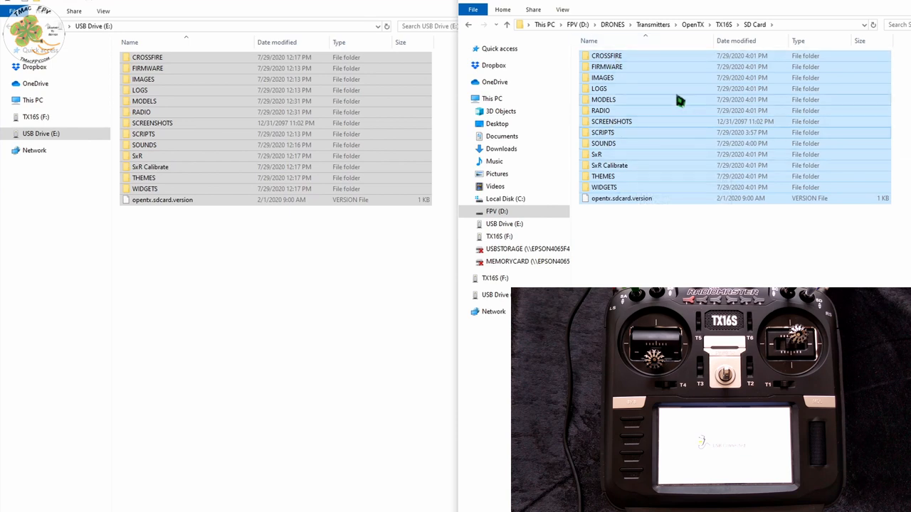
{"action": "left_click", "coordinate": [148, 57]}
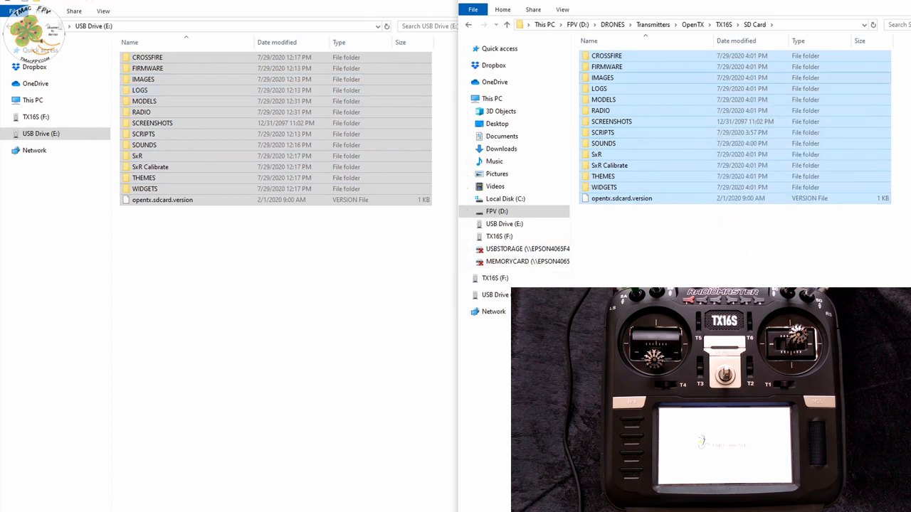
{"action": "left_click", "coordinate": [40, 134]}
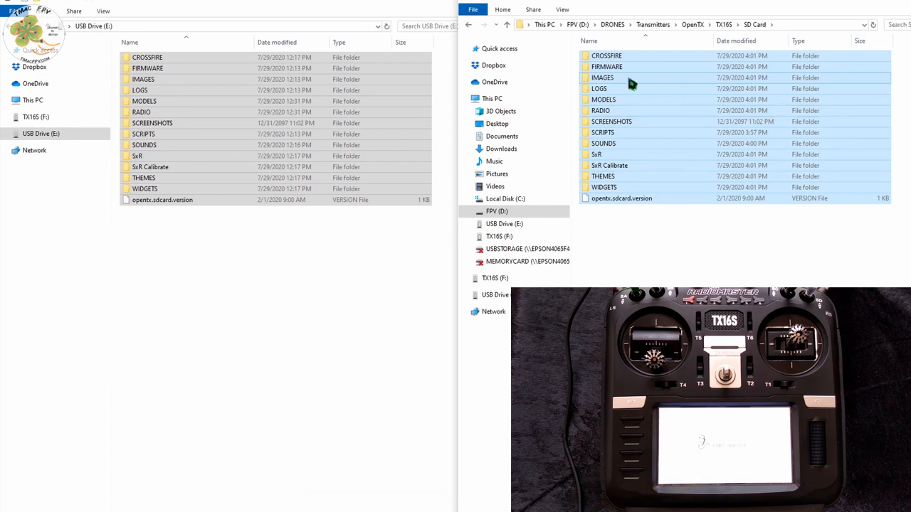
{"action": "mouse_move", "coordinate": [265, 234]}
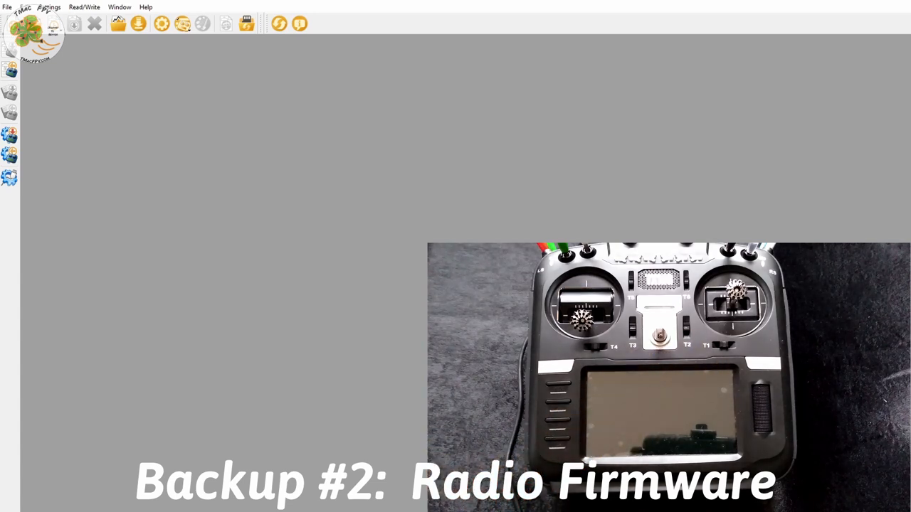
{"action": "mouse_move", "coordinate": [398, 256]}
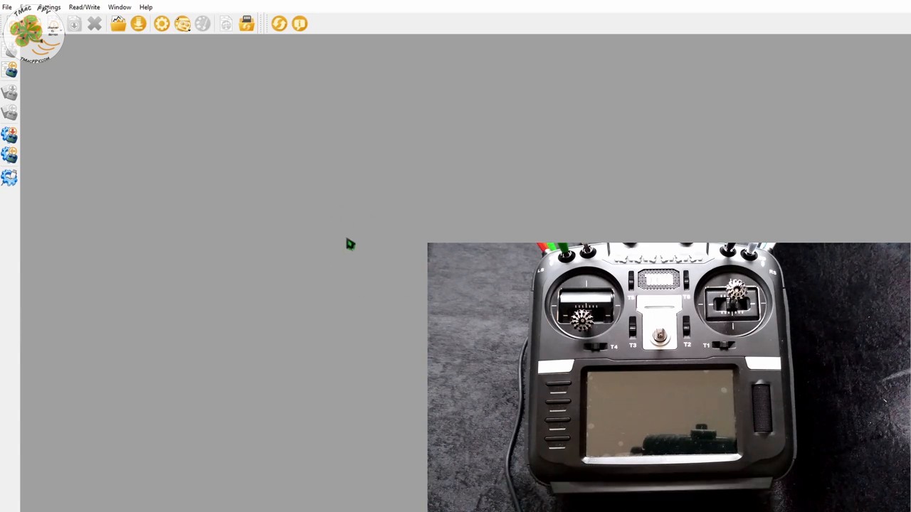
{"action": "mouse_move", "coordinate": [353, 244]}
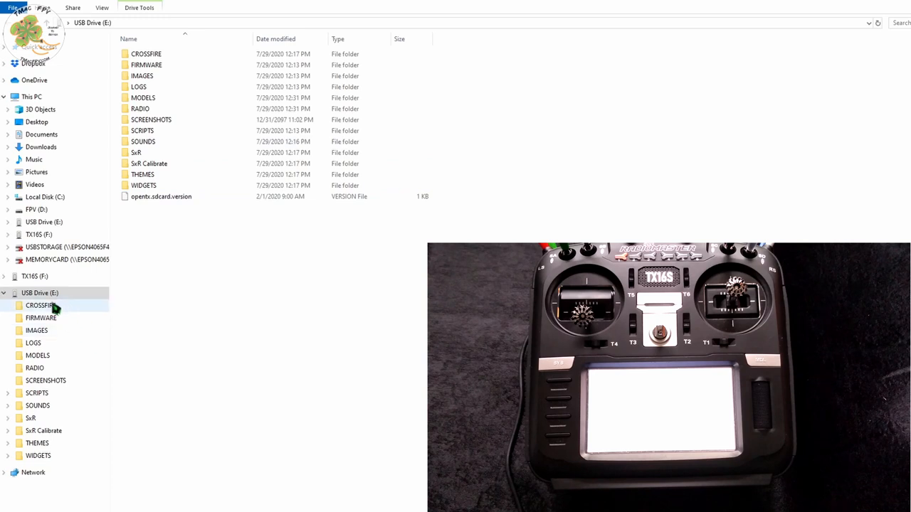
{"action": "mouse_move", "coordinate": [75, 330]}
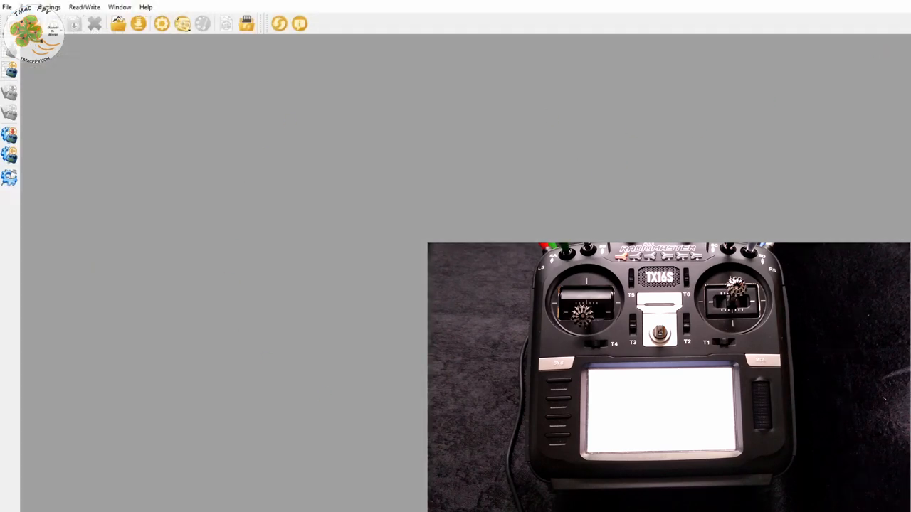
{"action": "mouse_move", "coordinate": [410, 316]}
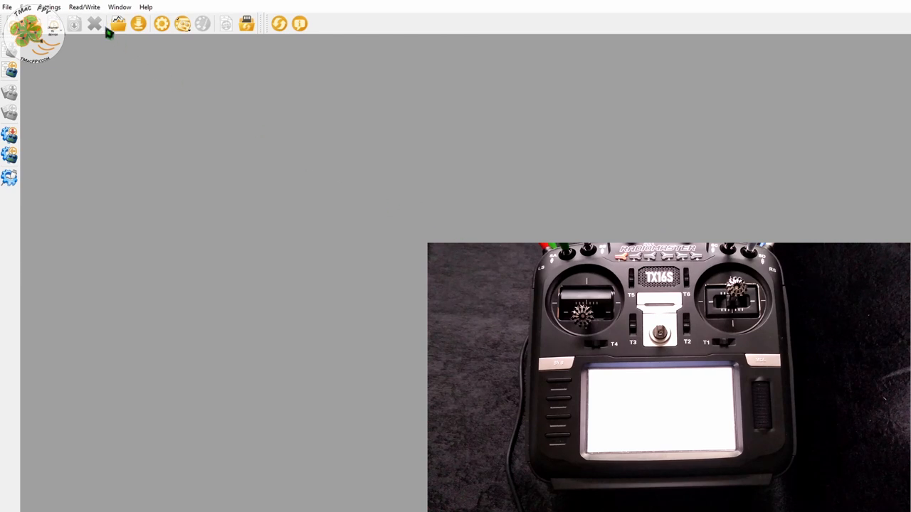
Step: Show the Radio Profiles submenu under Settings, with RadioMaster TX16S as current profile
{"action": "left_click", "coordinate": [49, 7]}
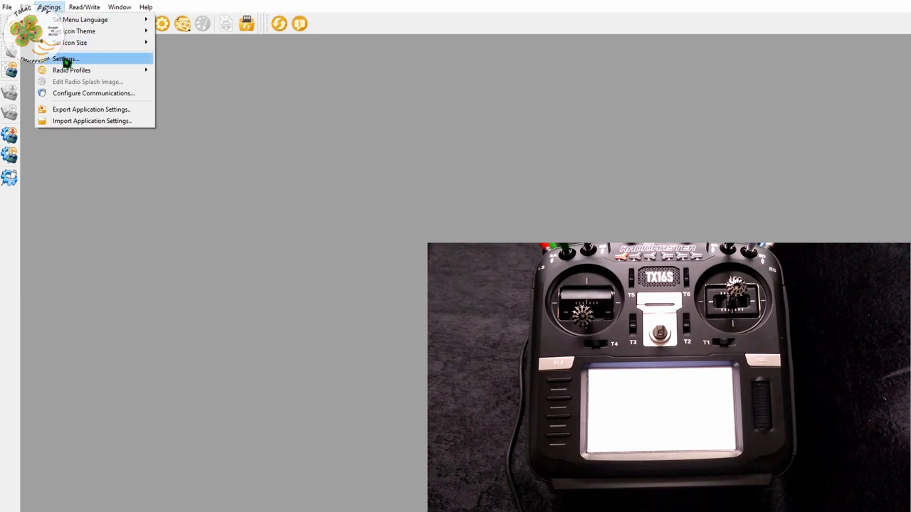
{"action": "mouse_move", "coordinate": [71, 70]}
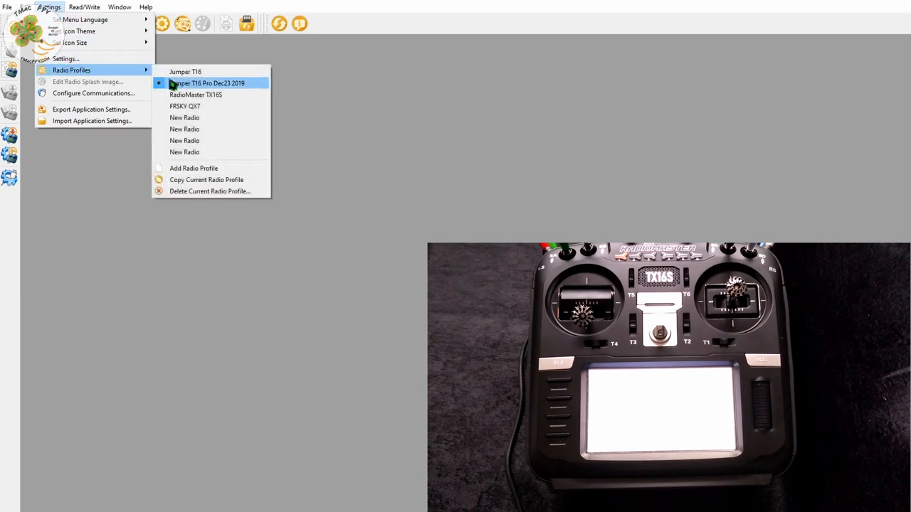
{"action": "left_click", "coordinate": [205, 82]}
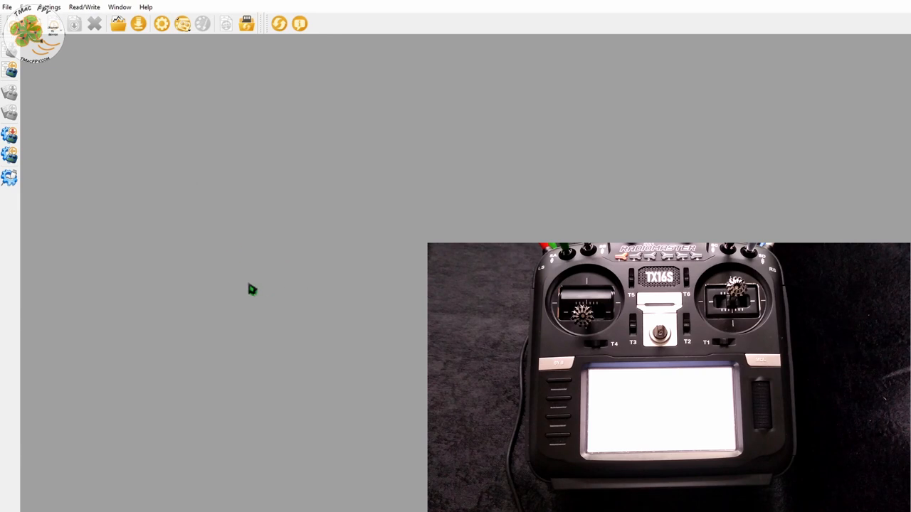
{"action": "mouse_move", "coordinate": [249, 284]}
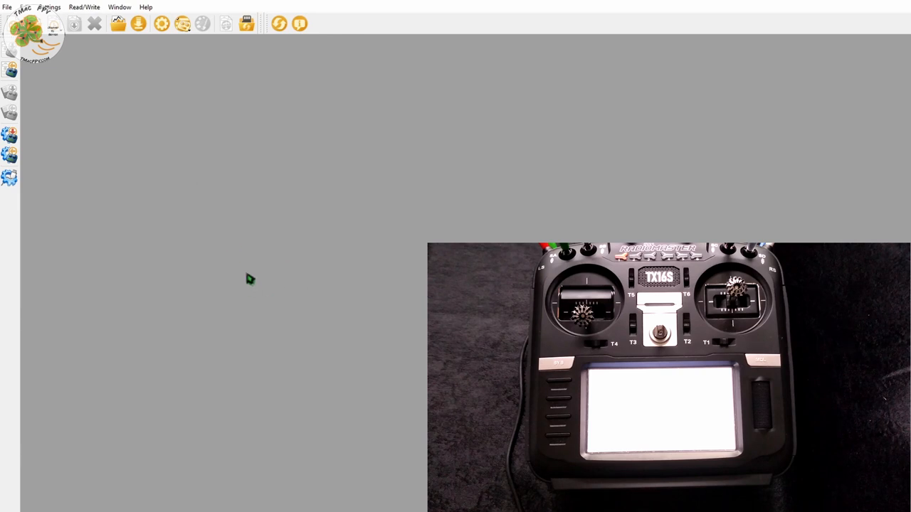
{"action": "left_click", "coordinate": [48, 7]}
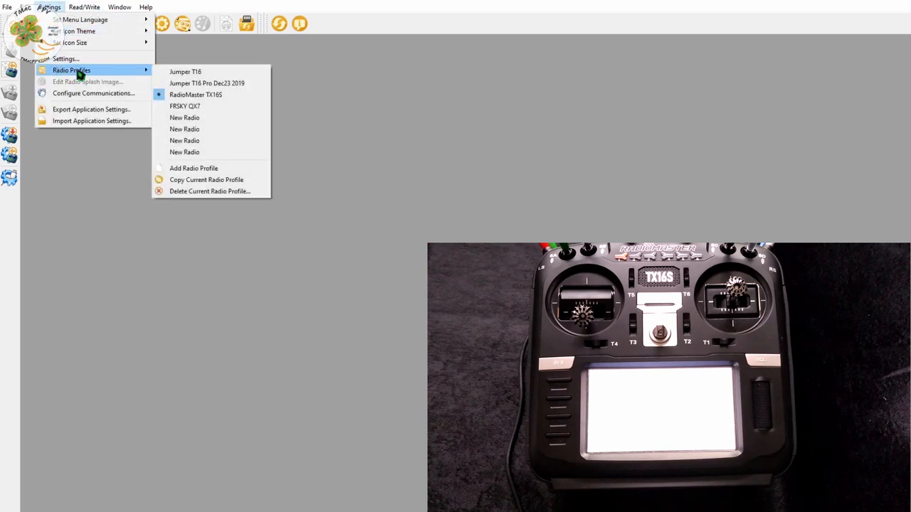
{"action": "mouse_move", "coordinate": [193, 168]}
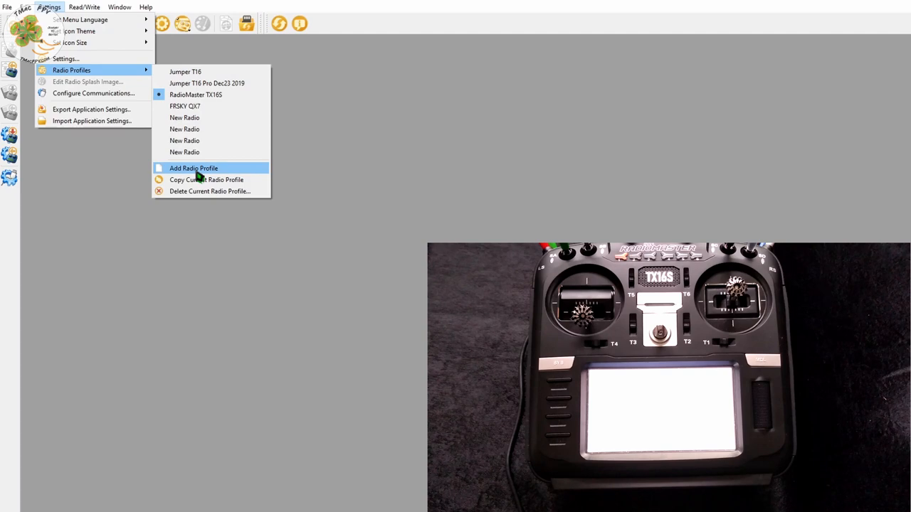
Step: Add a radio profile of type Radiomaster TX16s, English menus, with noheli and lua build options ticked
{"action": "left_click", "coordinate": [194, 168]}
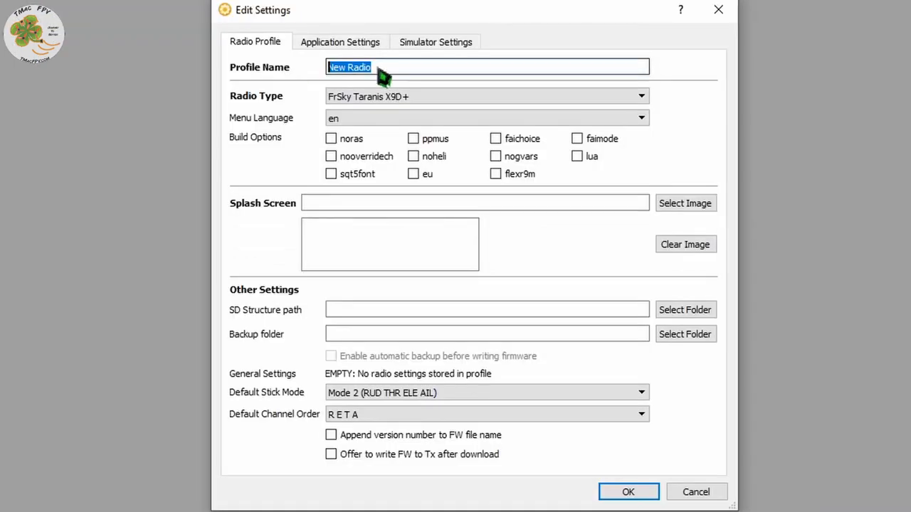
{"action": "mouse_move", "coordinate": [415, 83]}
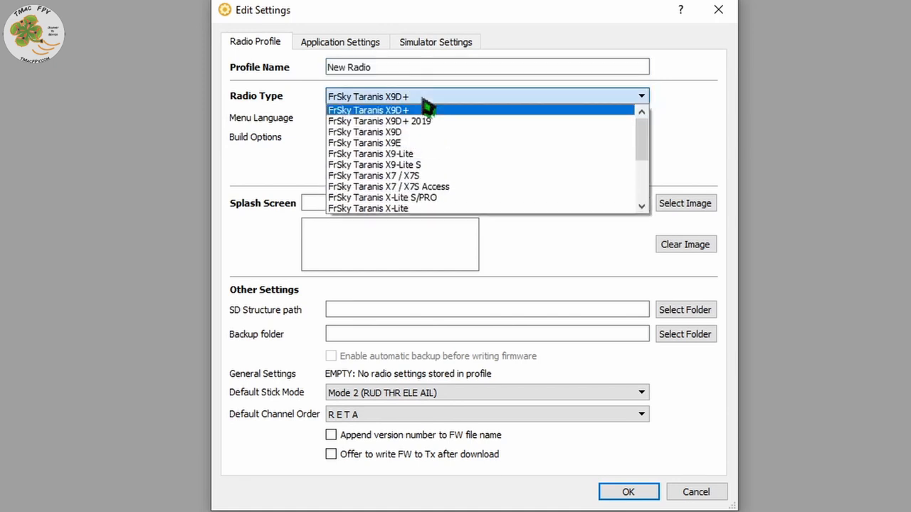
{"action": "scroll", "scroll_direction": "down", "scroll_amount": 3}
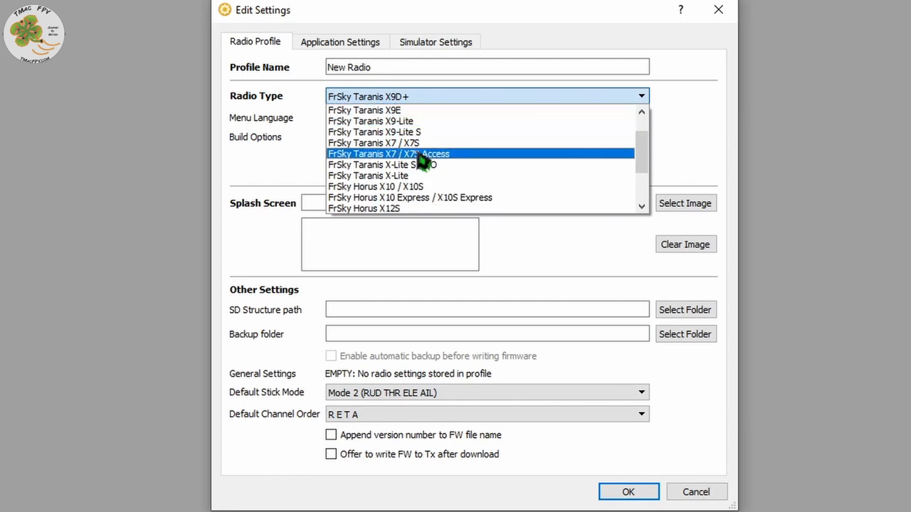
{"action": "scroll", "scroll_direction": "down", "scroll_amount": 3}
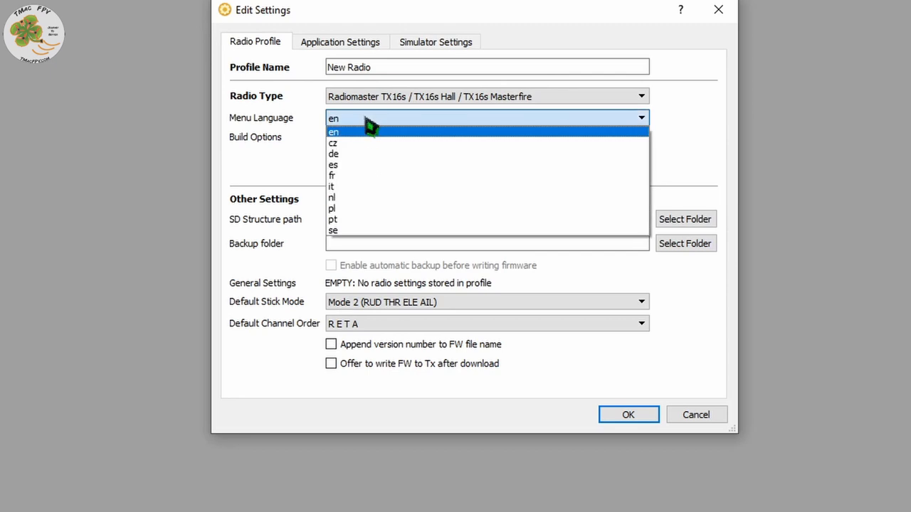
{"action": "left_click", "coordinate": [333, 131]}
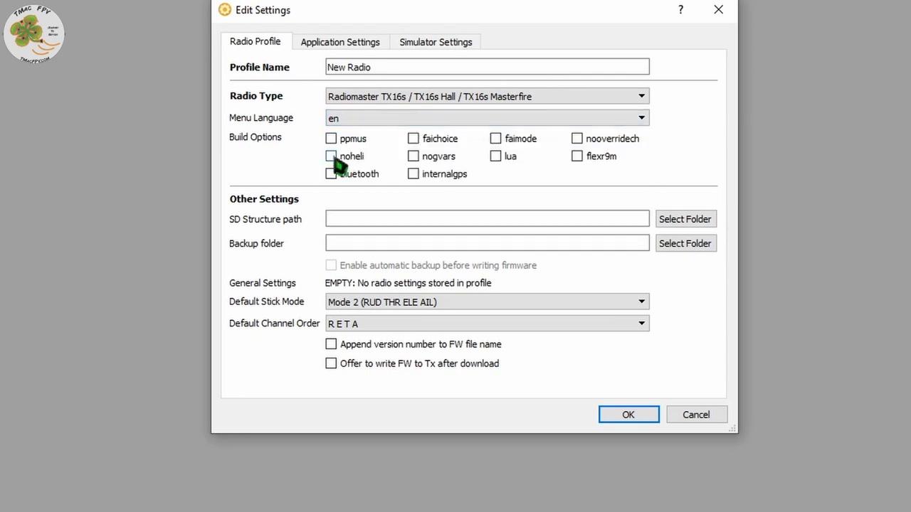
{"action": "left_click", "coordinate": [330, 155]}
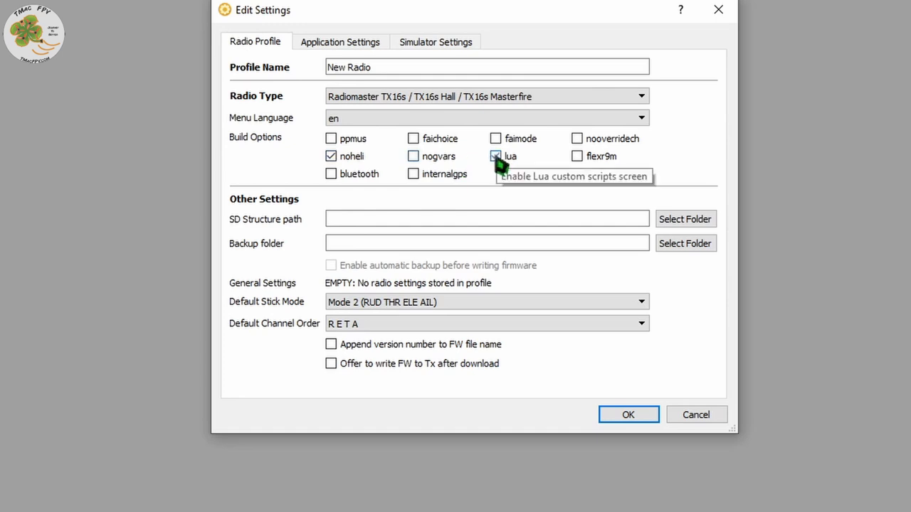
{"action": "left_click", "coordinate": [496, 155]}
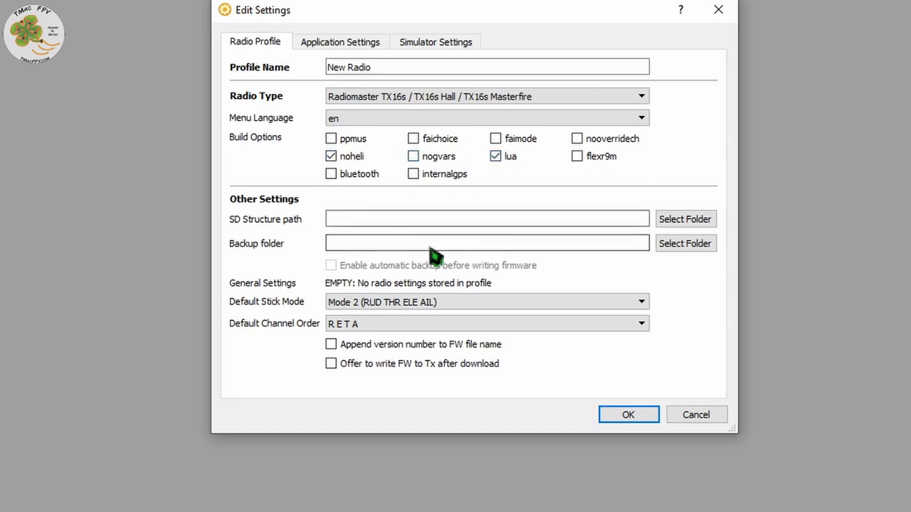
{"action": "mouse_move", "coordinate": [470, 256]}
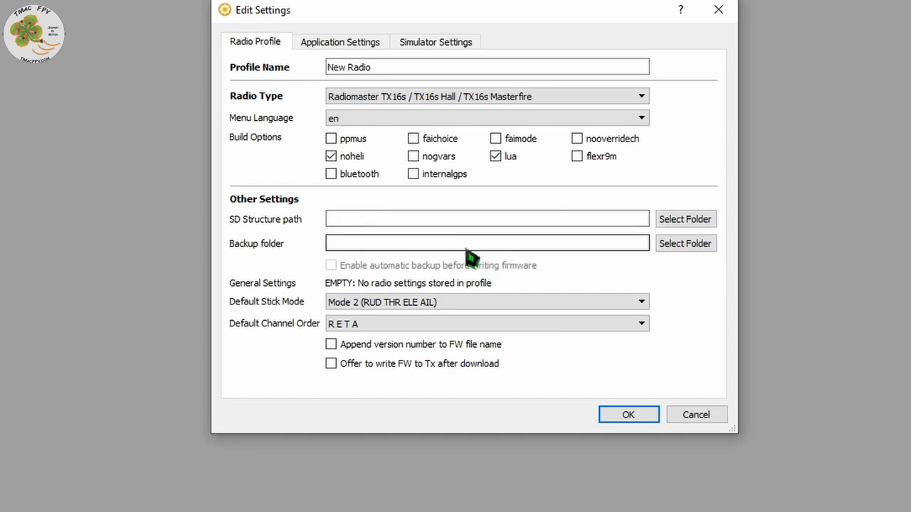
{"action": "mouse_move", "coordinate": [470, 258]}
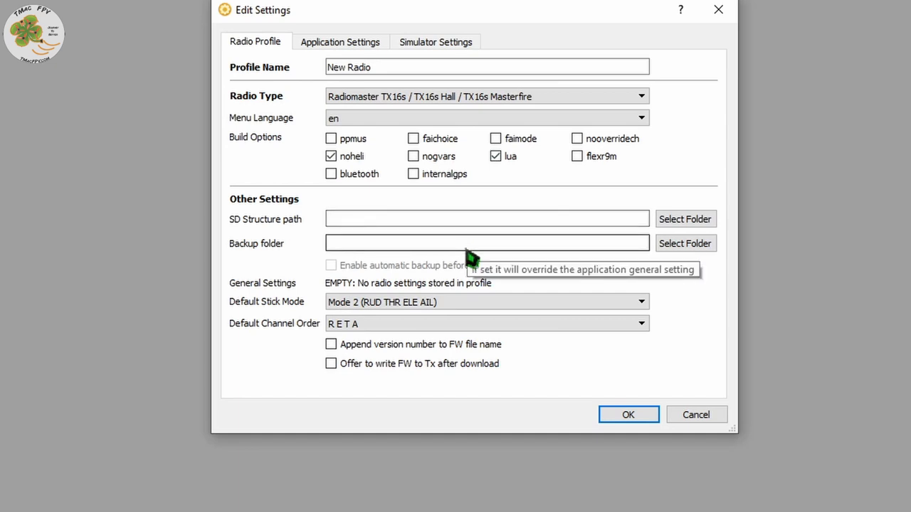
{"action": "mouse_move", "coordinate": [461, 253]}
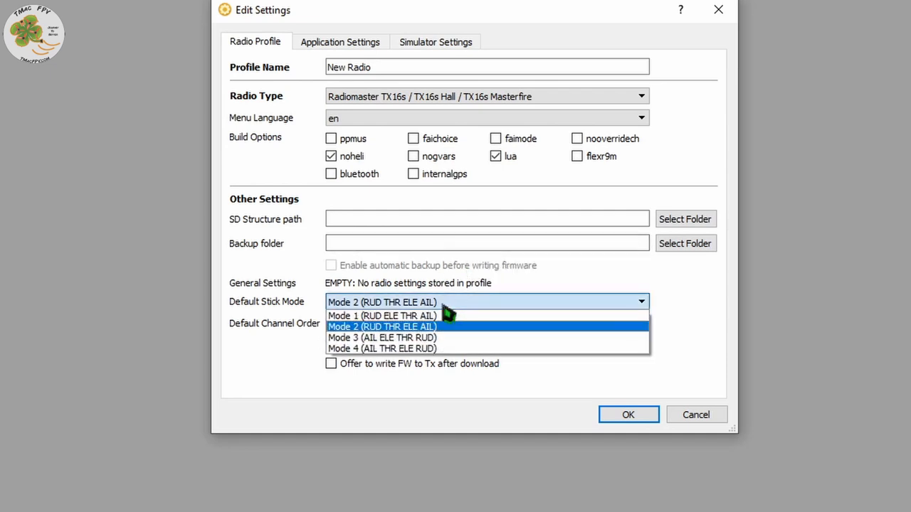
Step: Keep Mode 2 sticks, set AETR channel order, and review the application and simulator settings pages
{"action": "left_click", "coordinate": [381, 326]}
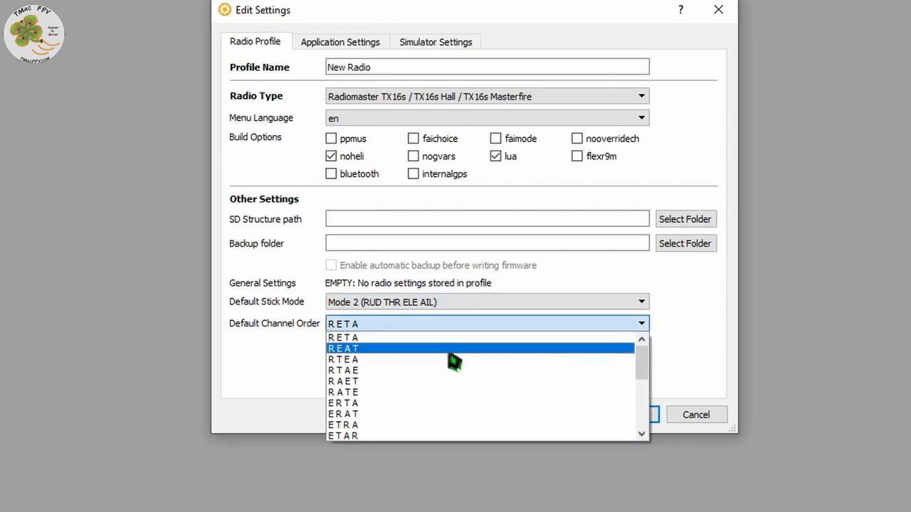
{"action": "mouse_move", "coordinate": [450, 357]}
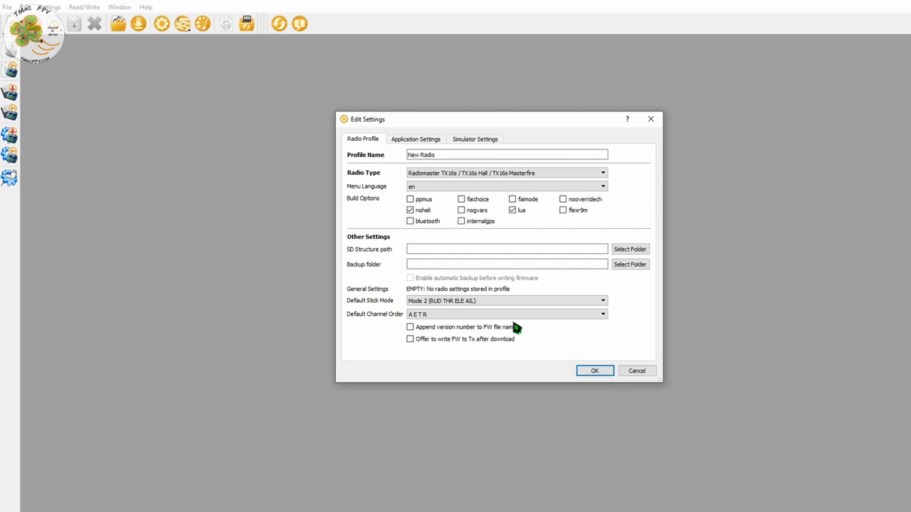
{"action": "left_click", "coordinate": [505, 314]}
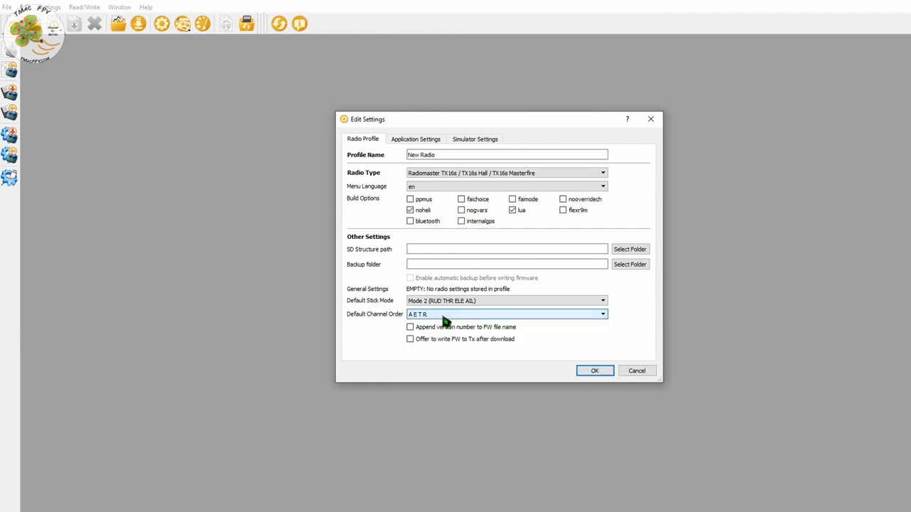
{"action": "left_click", "coordinate": [602, 314]}
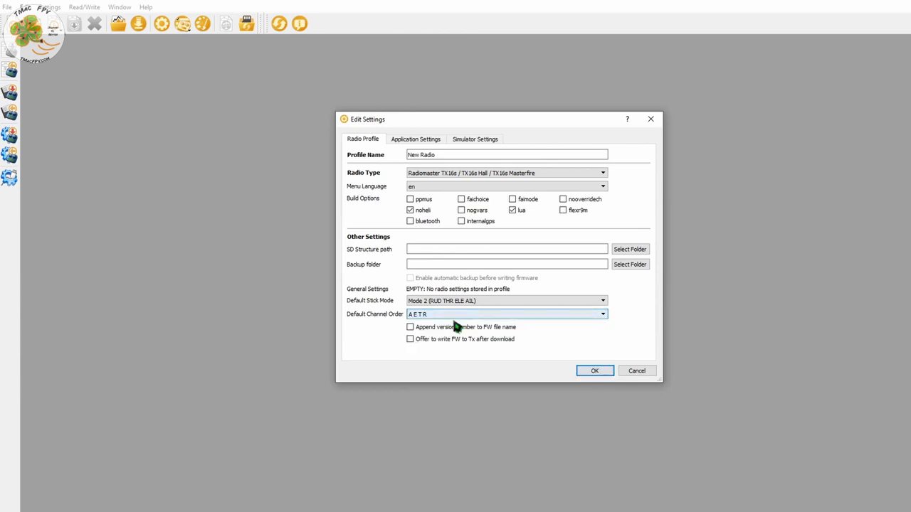
{"action": "left_click", "coordinate": [416, 140]}
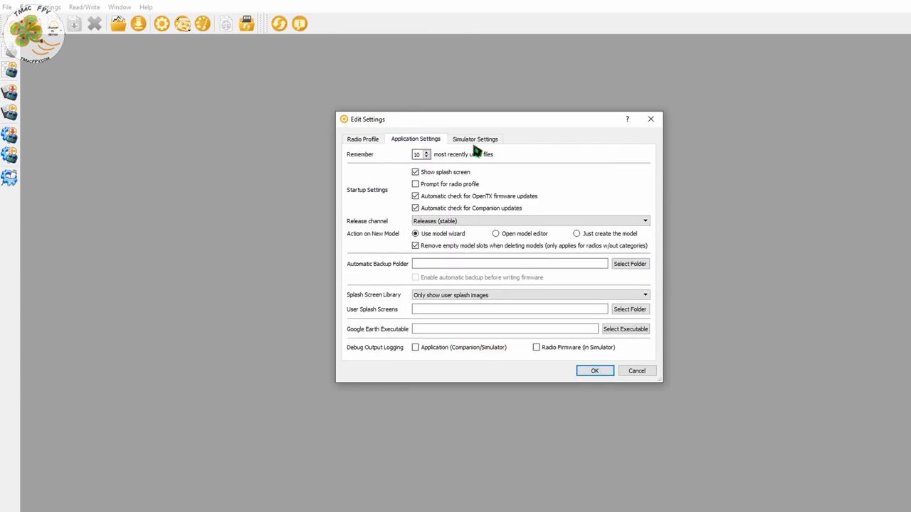
{"action": "left_click", "coordinate": [475, 139]}
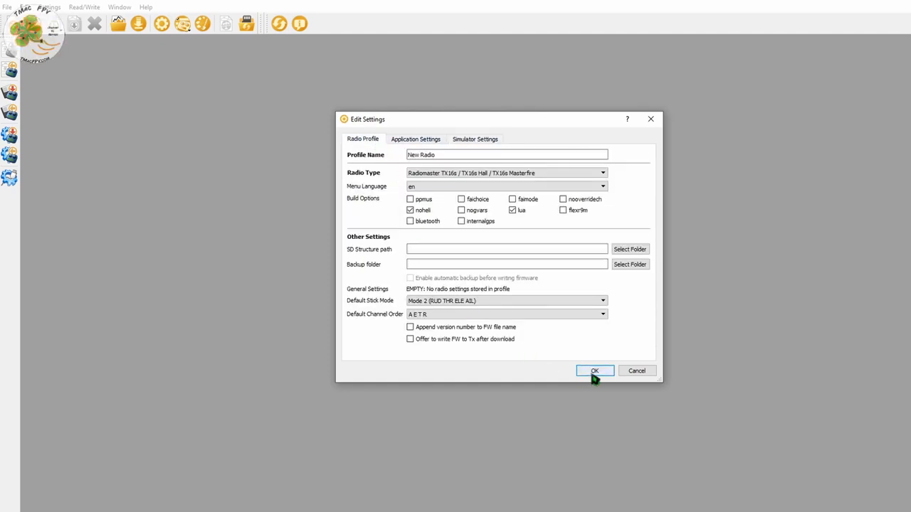
Step: Save the profile, read the radio's firmware and save it as a .bin in Backup Radio Firmware
{"action": "left_click", "coordinate": [595, 370]}
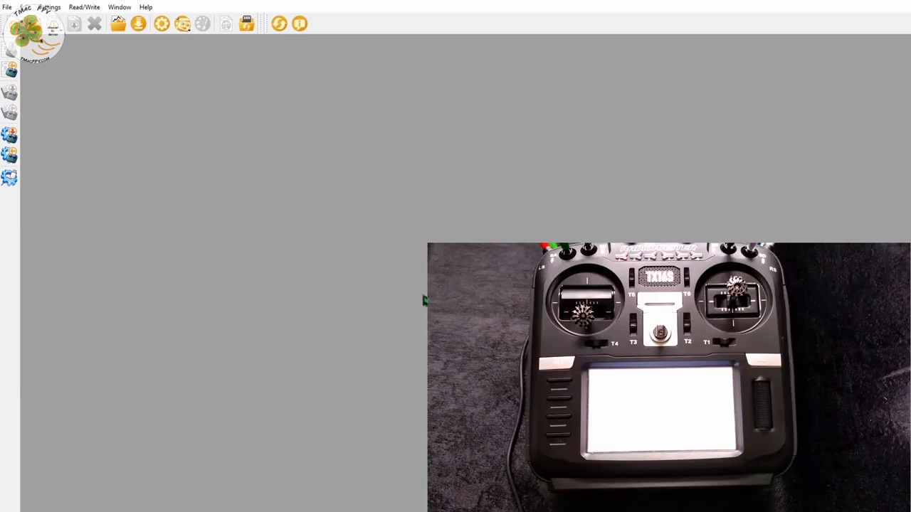
{"action": "left_click", "coordinate": [48, 7]}
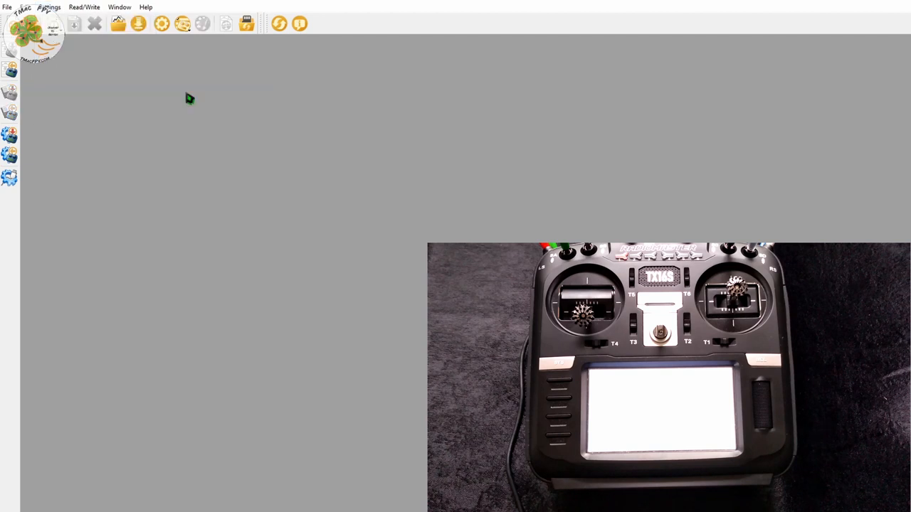
{"action": "mouse_move", "coordinate": [330, 280]}
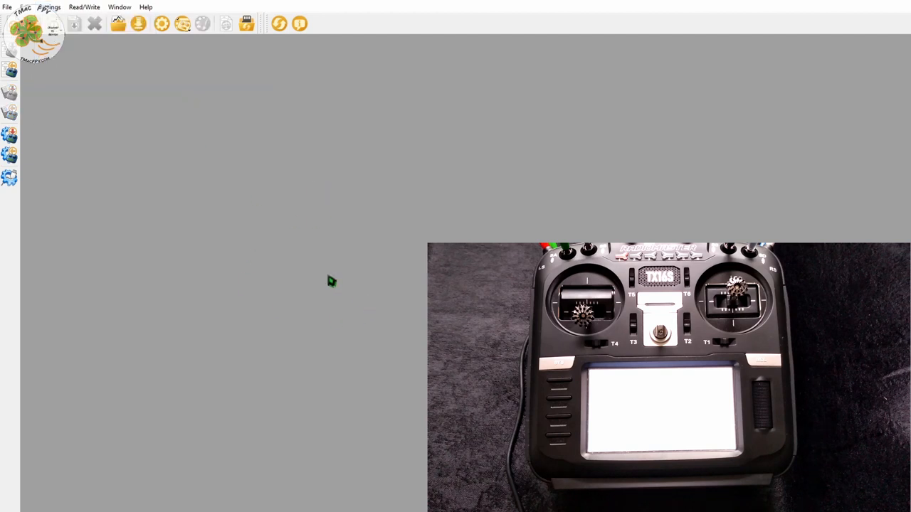
{"action": "mouse_move", "coordinate": [88, 216]}
{"action": "type", "text": "Origiginal TX16S Firmware 2.3.7 30July2020.bin"}
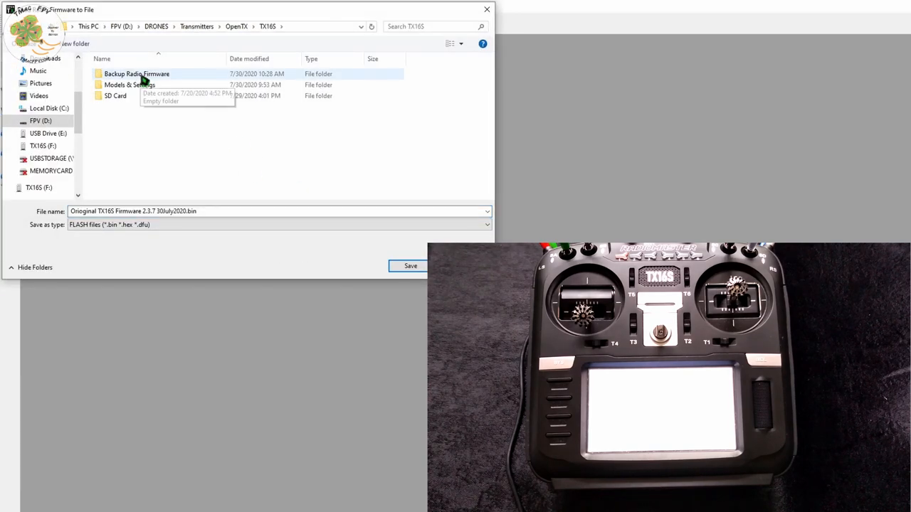
{"action": "double_click", "coordinate": [137, 74]}
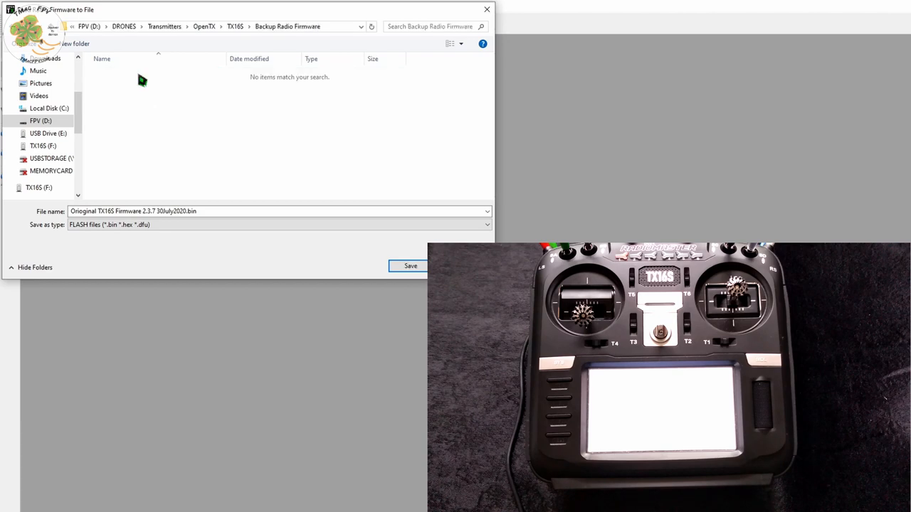
{"action": "left_click", "coordinate": [409, 266]}
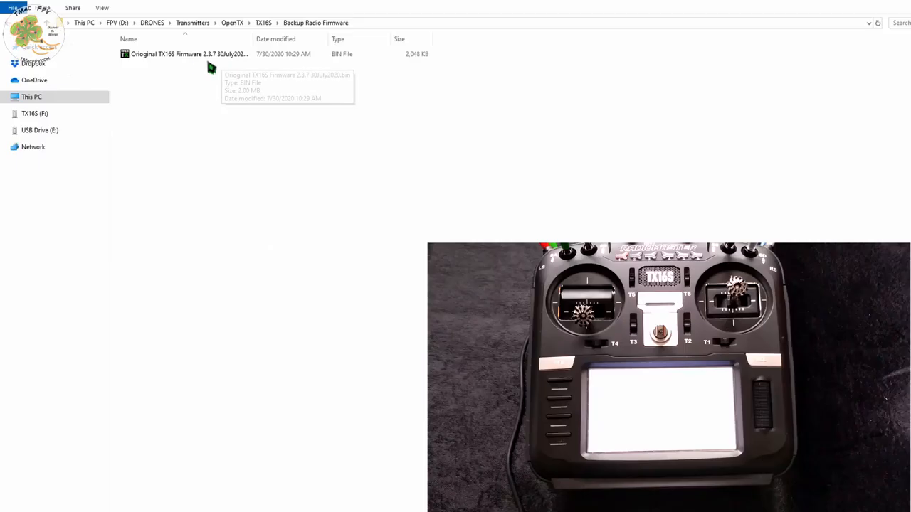
{"action": "mouse_move", "coordinate": [206, 72]}
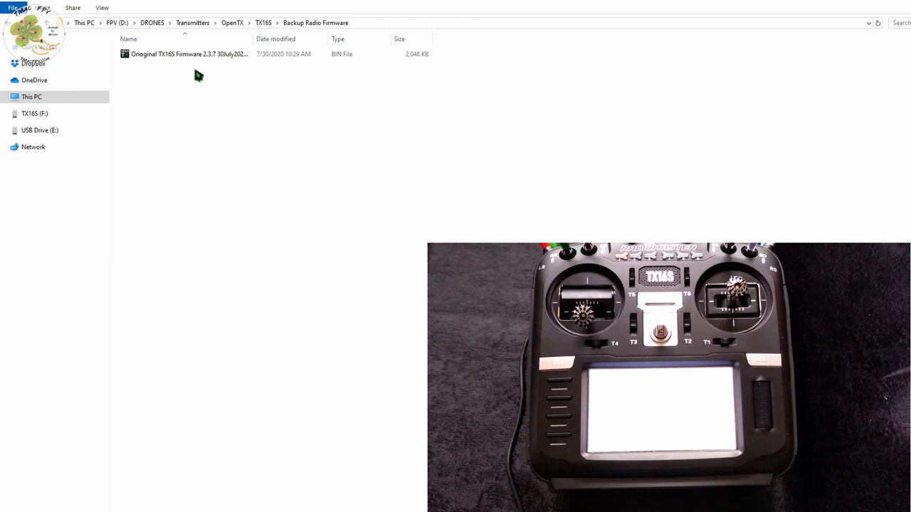
{"action": "mouse_move", "coordinate": [245, 145]}
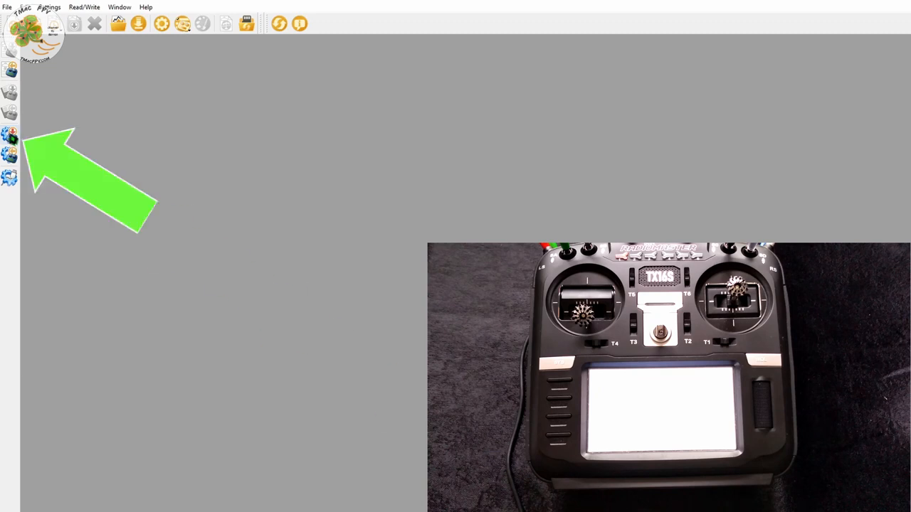
{"action": "mouse_move", "coordinate": [10, 136]}
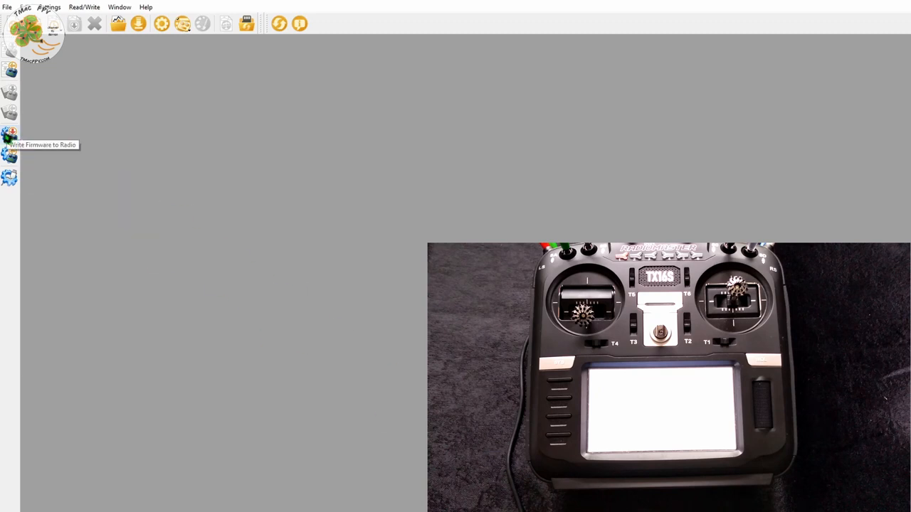
{"action": "left_click", "coordinate": [10, 136]}
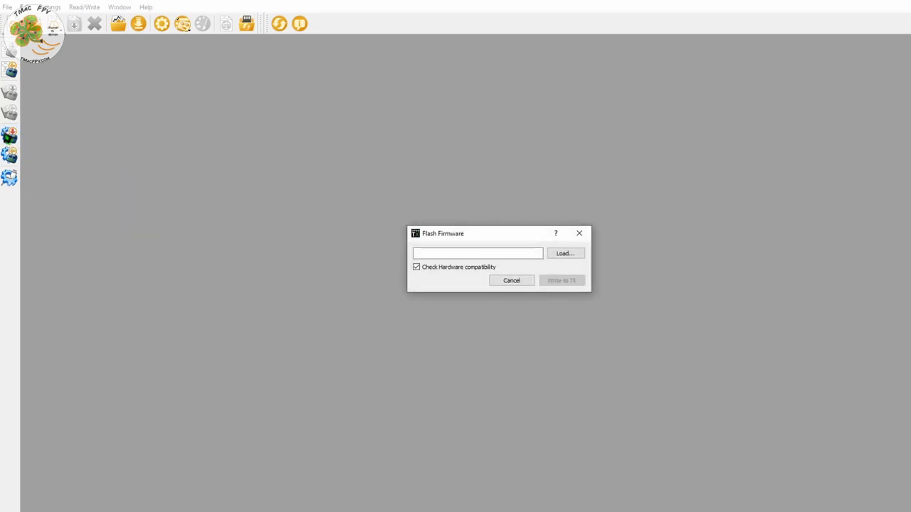
{"action": "left_click", "coordinate": [564, 253]}
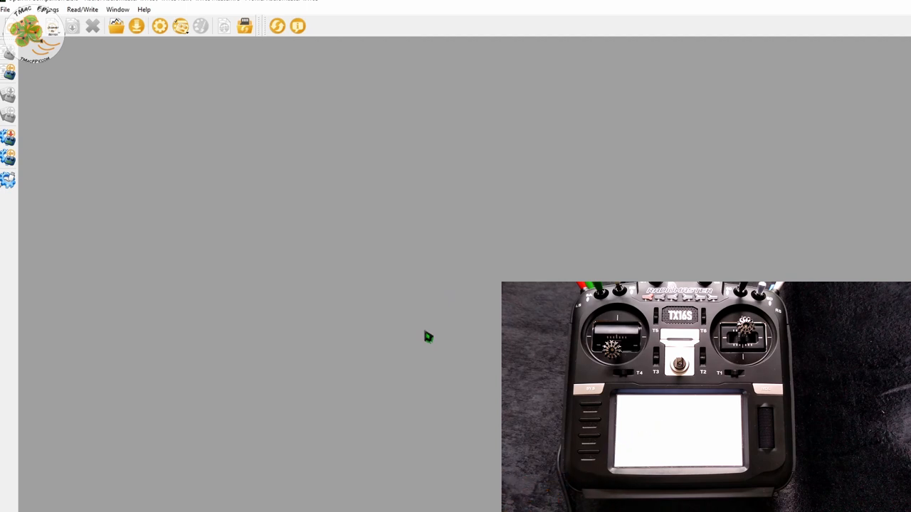
{"action": "mouse_move", "coordinate": [379, 368]}
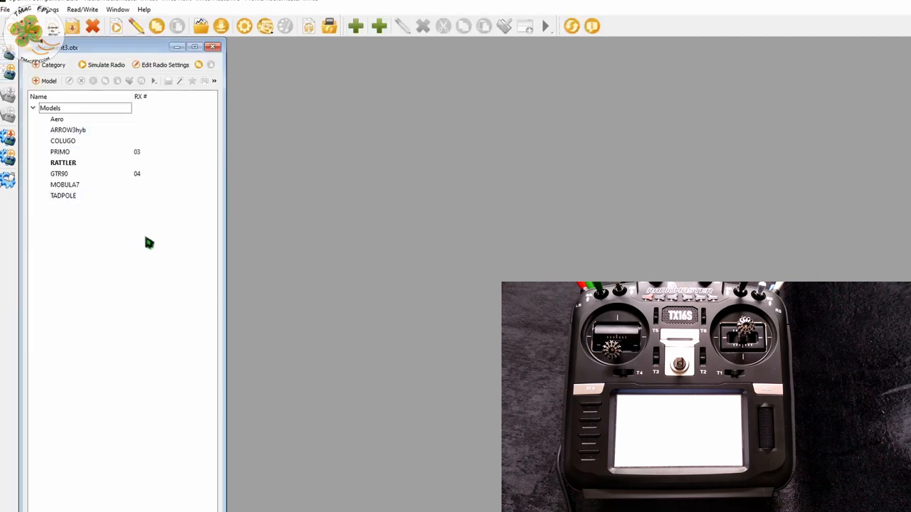
{"action": "mouse_move", "coordinate": [154, 308]}
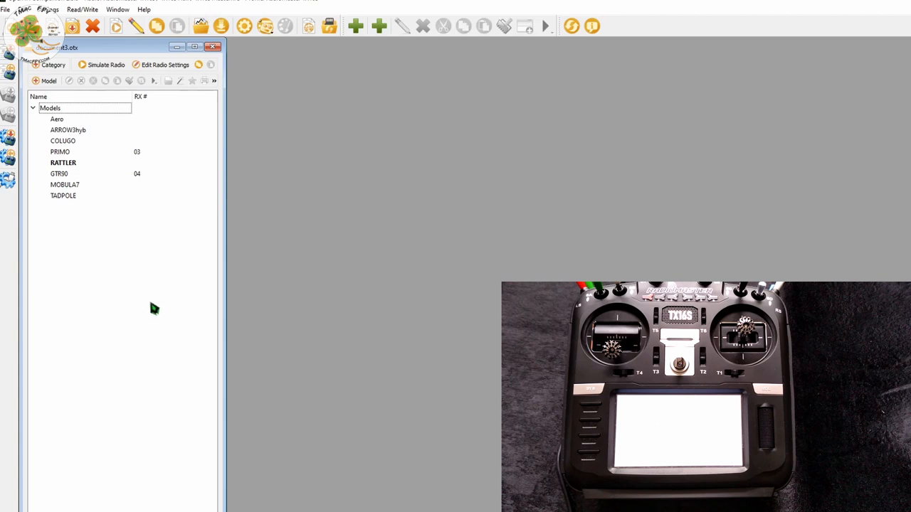
{"action": "mouse_move", "coordinate": [139, 54]}
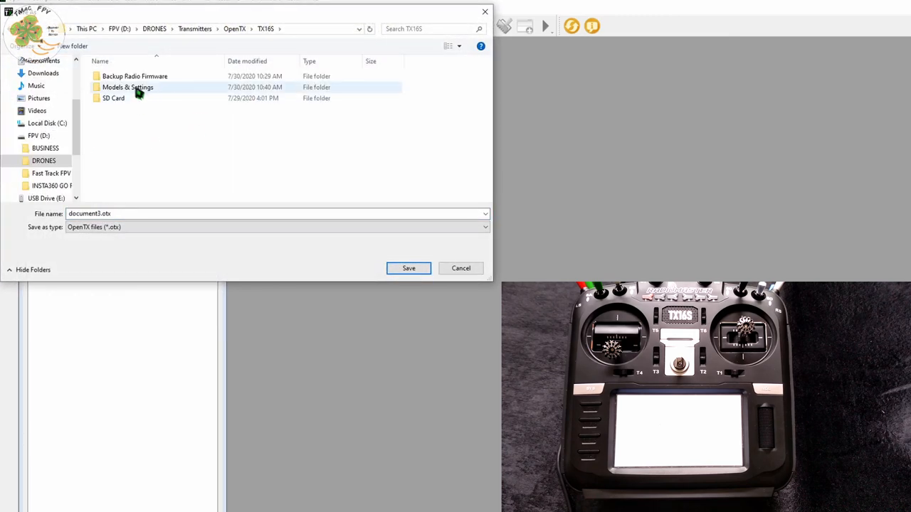
Step: Name the backup 'Models and Setting TX16S' inside the Models & Settings folder
{"action": "double_click", "coordinate": [128, 86]}
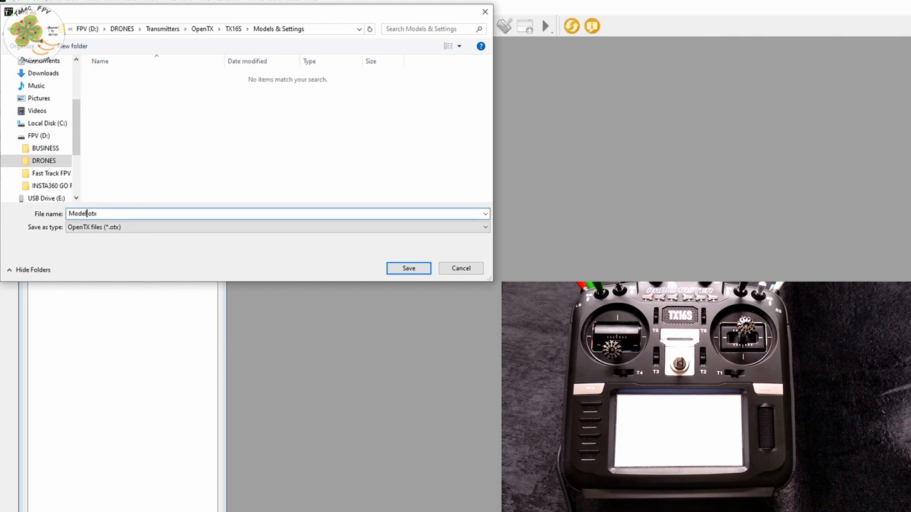
{"action": "type", "text": "Models and"}
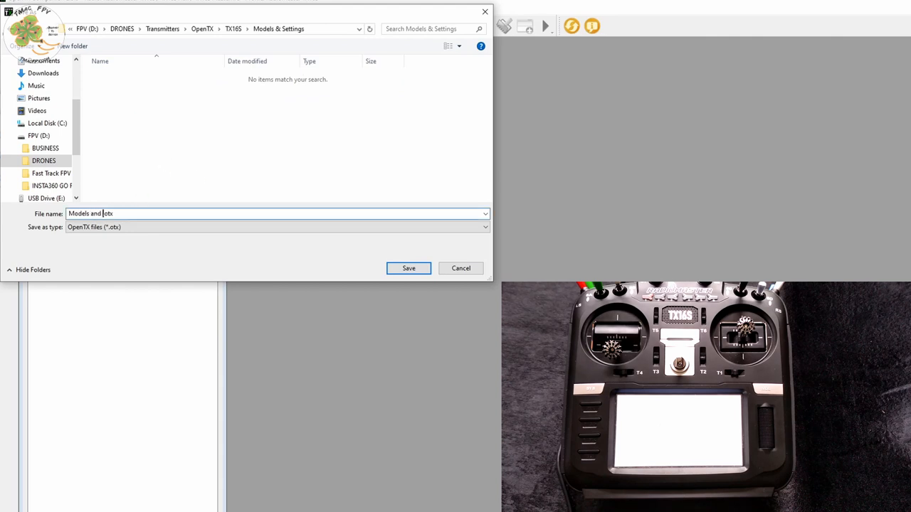
{"action": "type", "text": "Setting 1"}
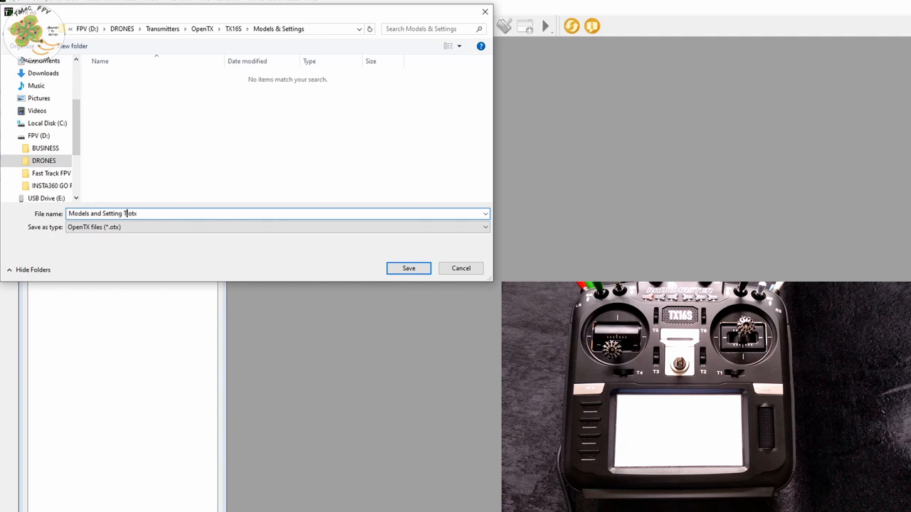
{"action": "type", "text": "X16S 30July2020"}
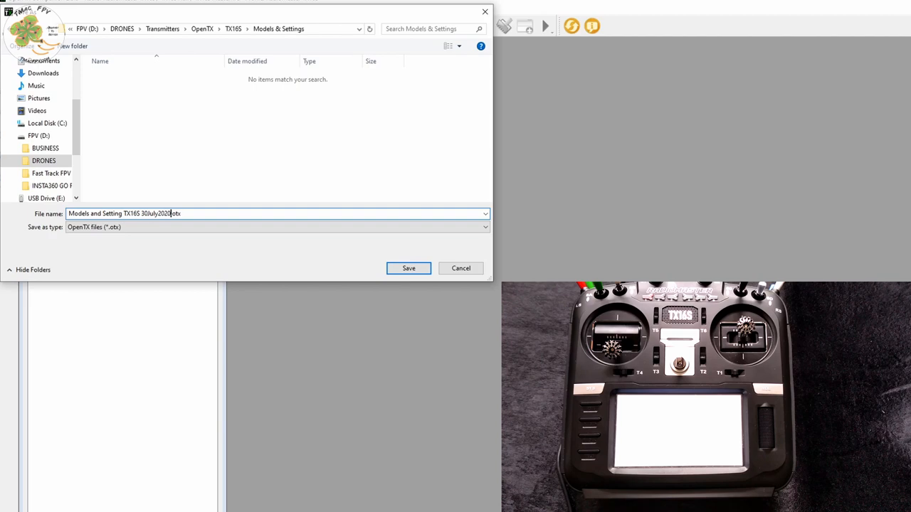
Step: Save the Models and Setting TX16S 30July2020 .otx backup into Models & Settings
{"action": "left_click", "coordinate": [408, 268]}
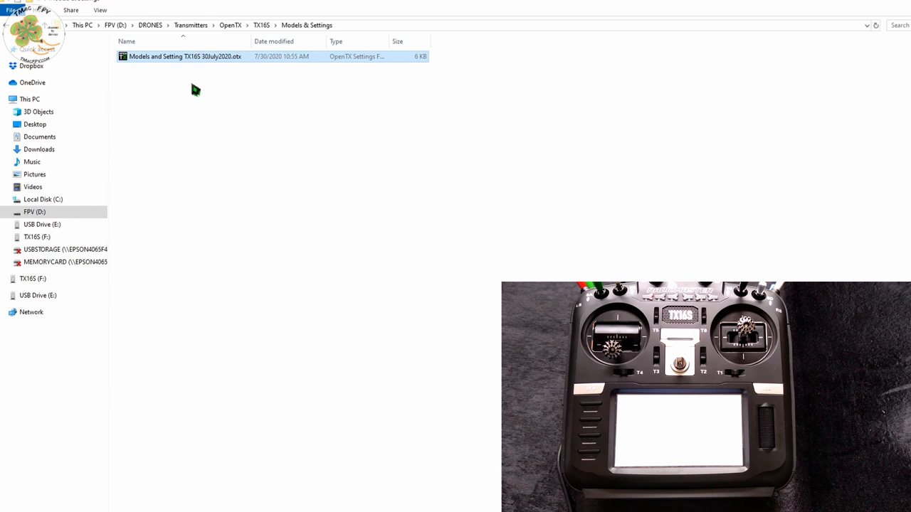
{"action": "mouse_move", "coordinate": [192, 94]}
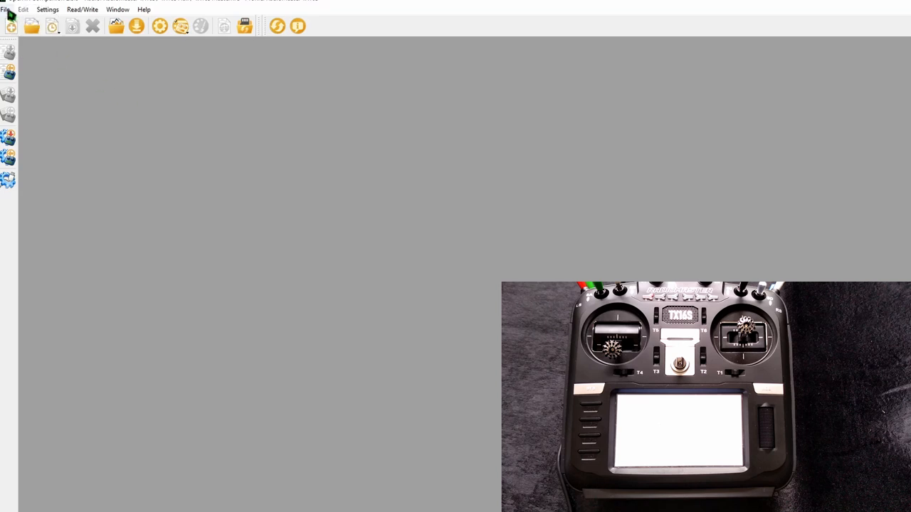
Step: Reopen the saved Models and Setting TX16S 30July2020 .otx backup to list its models
{"action": "left_click", "coordinate": [31, 25]}
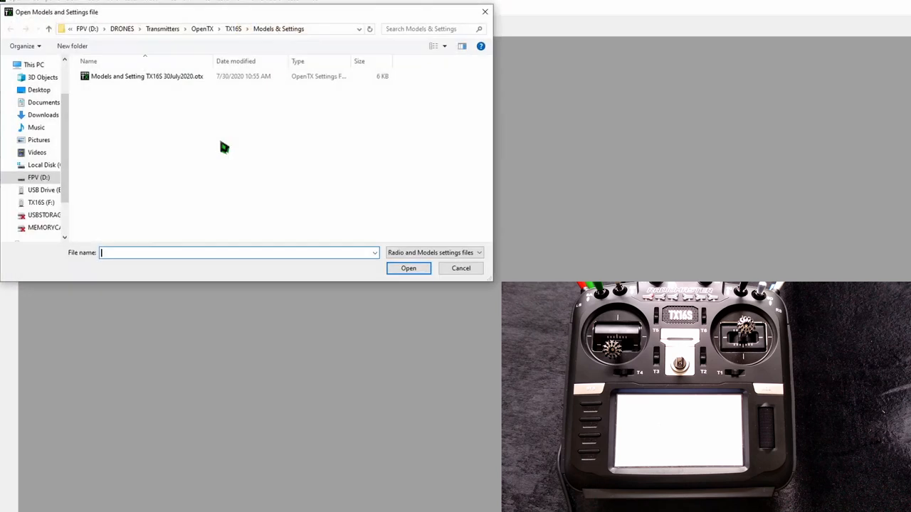
{"action": "left_click", "coordinate": [146, 76]}
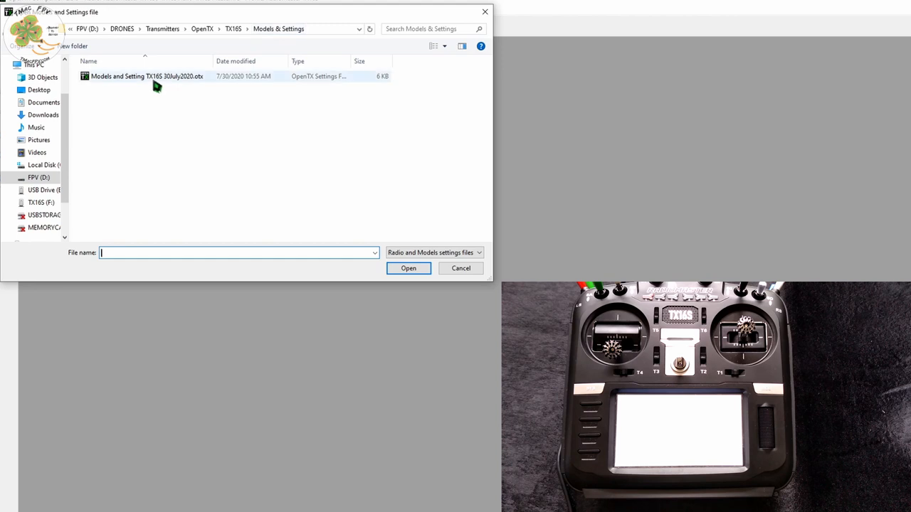
{"action": "mouse_move", "coordinate": [158, 84]}
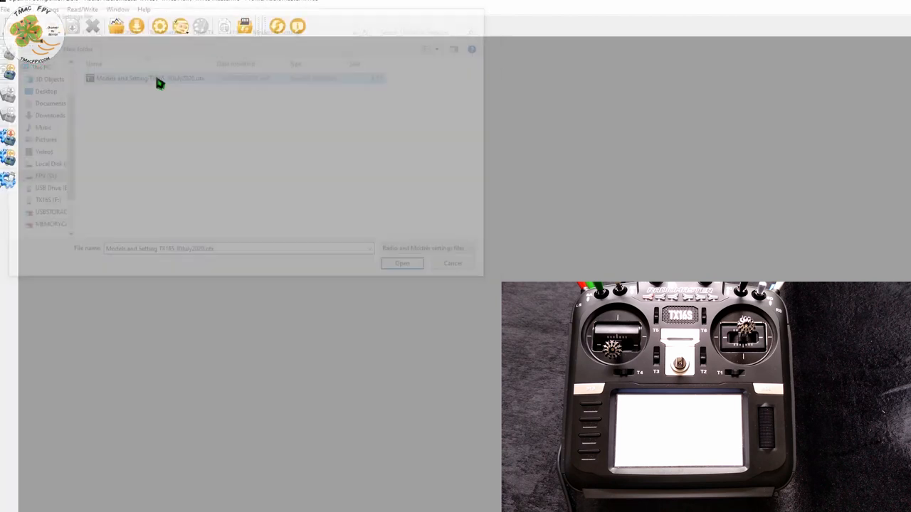
{"action": "left_click", "coordinate": [401, 263]}
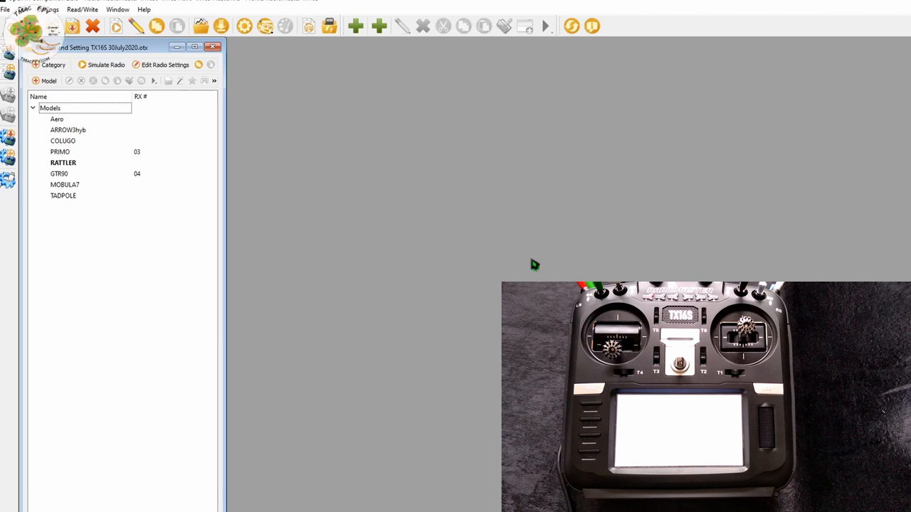
{"action": "mouse_move", "coordinate": [535, 278]}
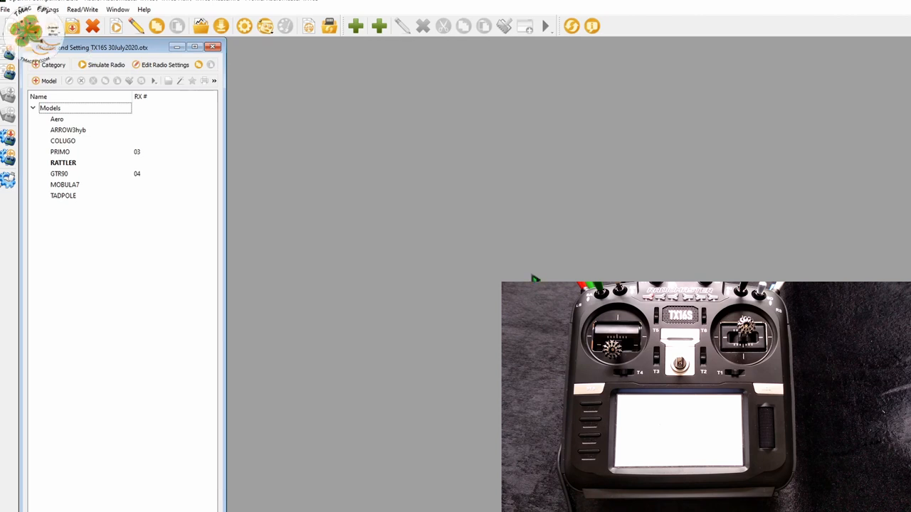